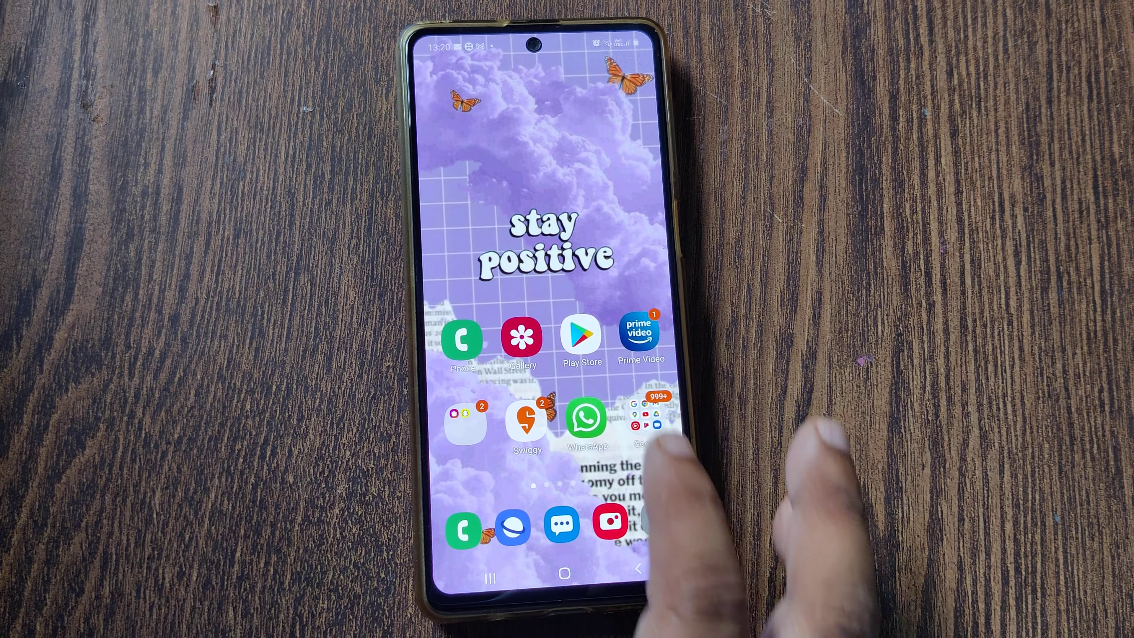
Launch WhatsApp from the home screen to reach the chats list
left_click(586, 416)
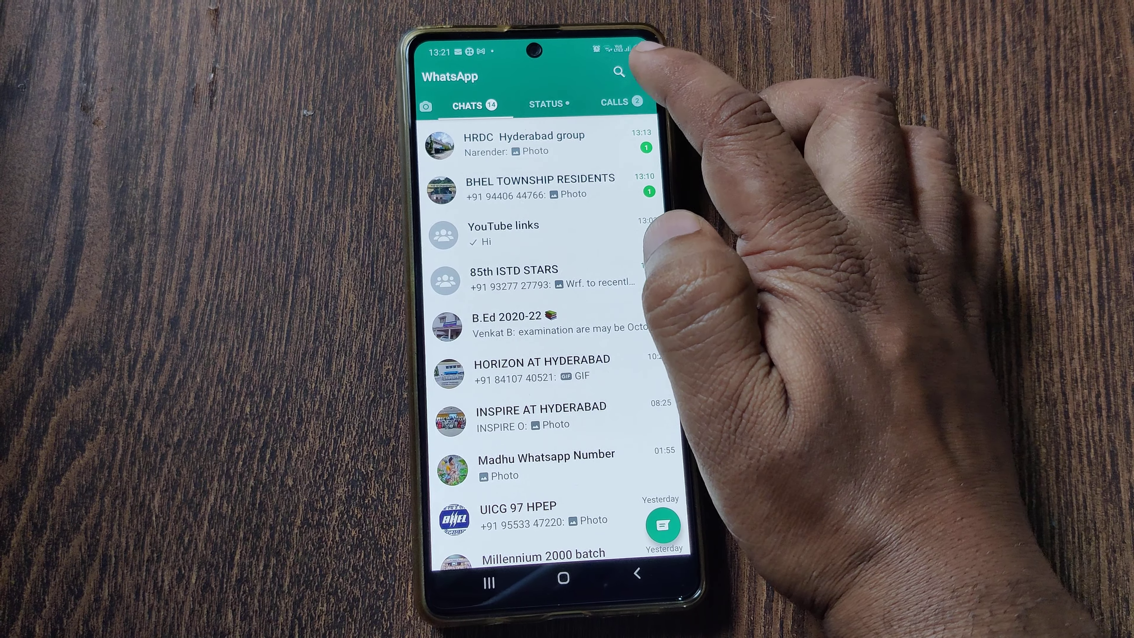
Reach WhatsApp Settings via the three-dot overflow menu
left_click(644, 51)
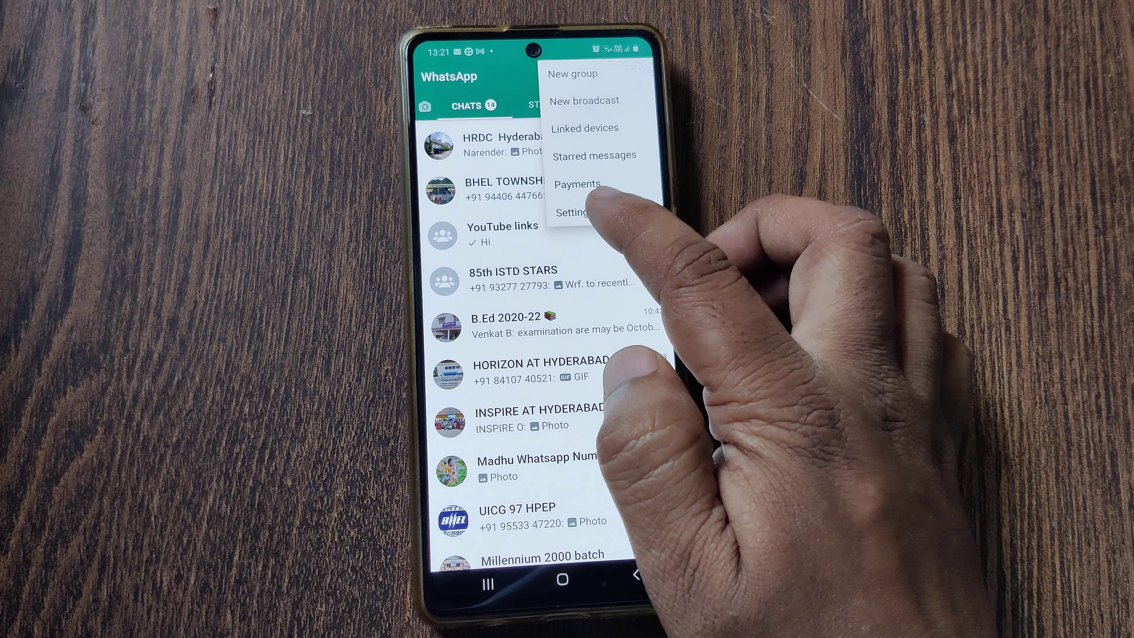
left_click(571, 213)
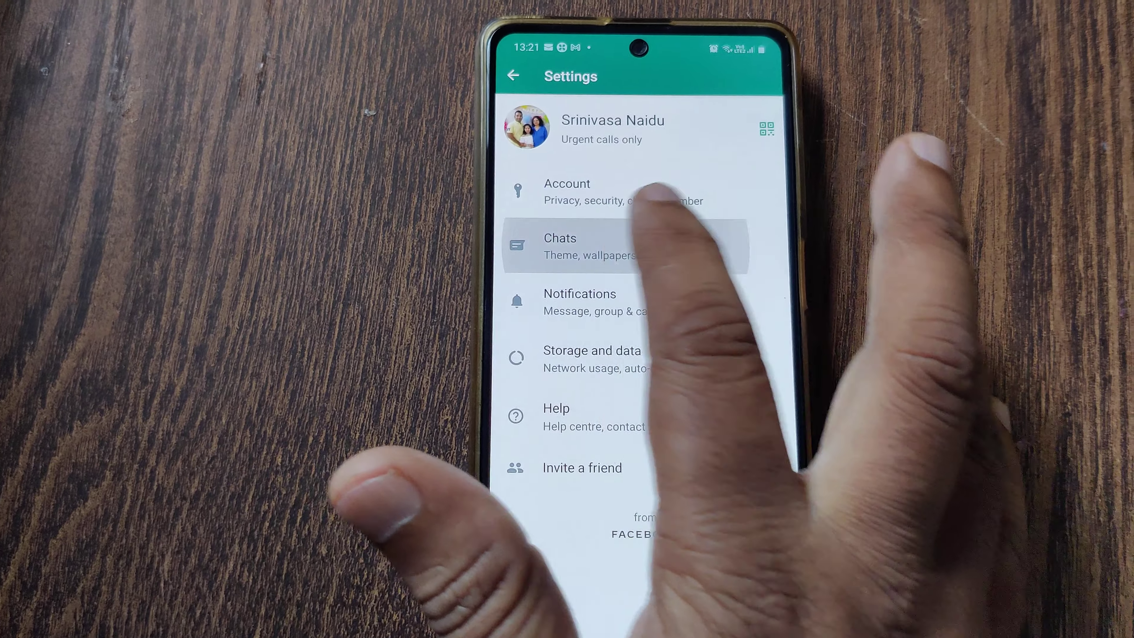
Navigate through Chats settings to the Chat backup page with last backup times
left_click(579, 246)
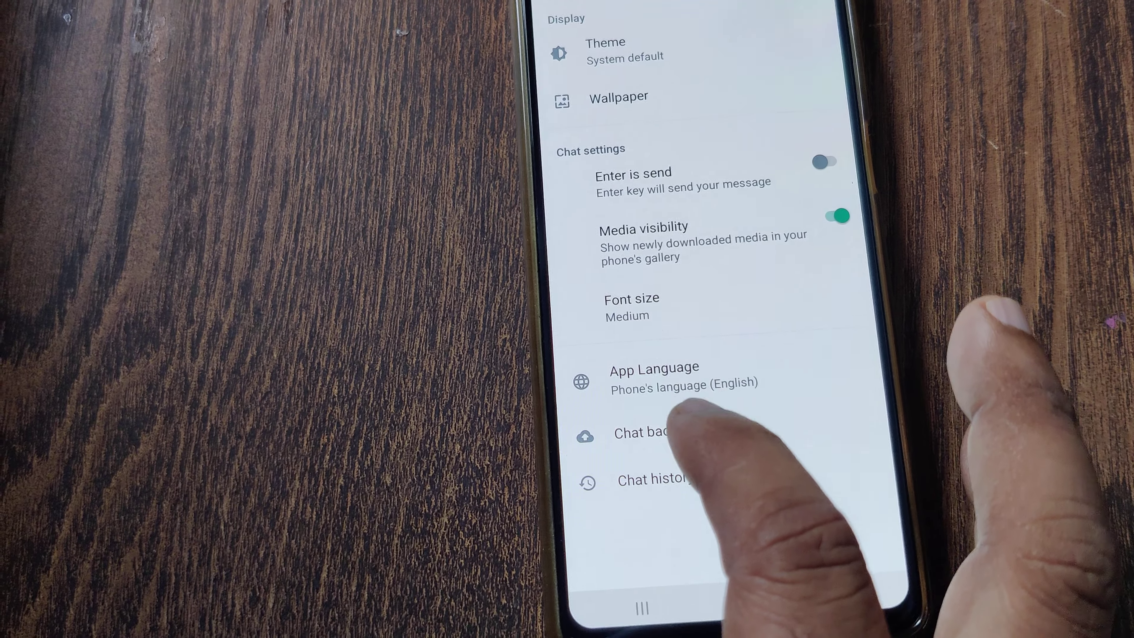
left_click(639, 432)
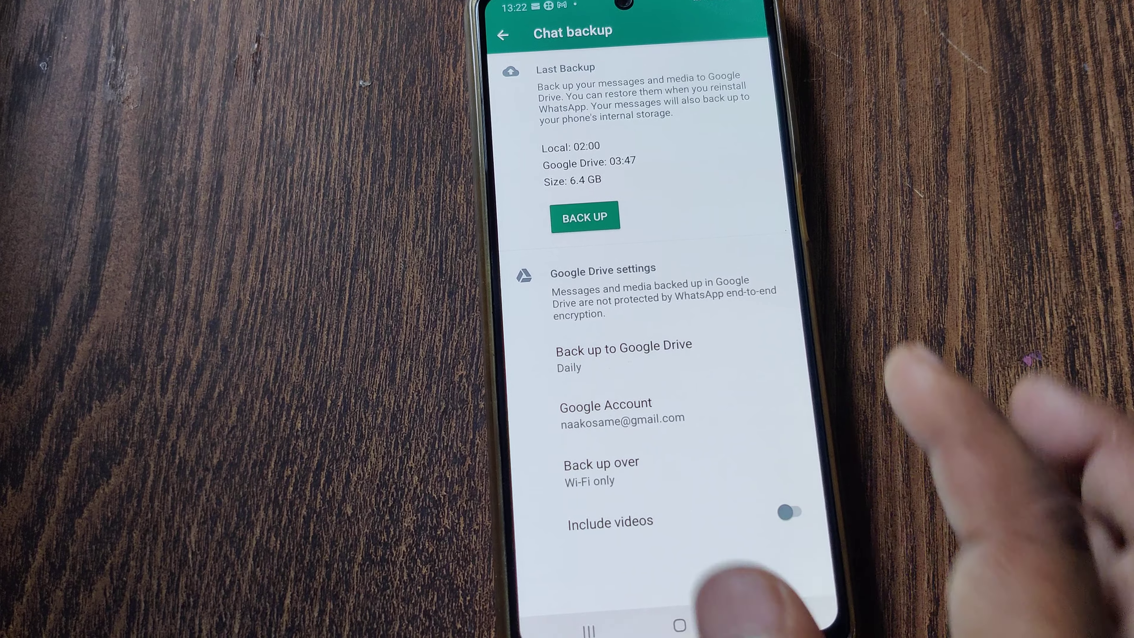
left_click(584, 217)
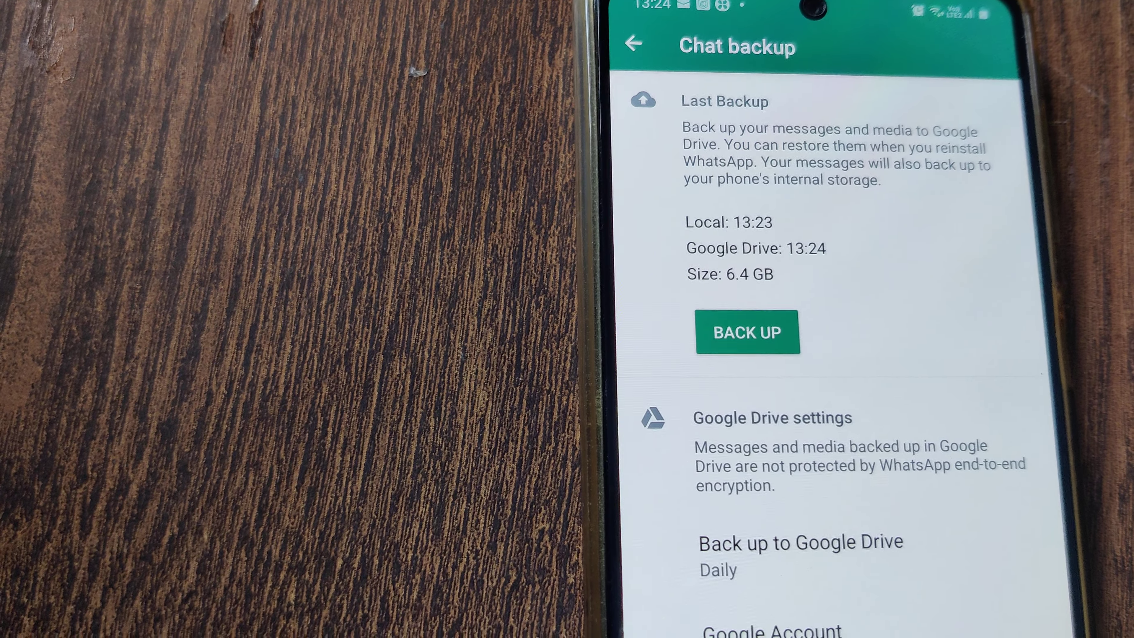
scroll("down", 3)
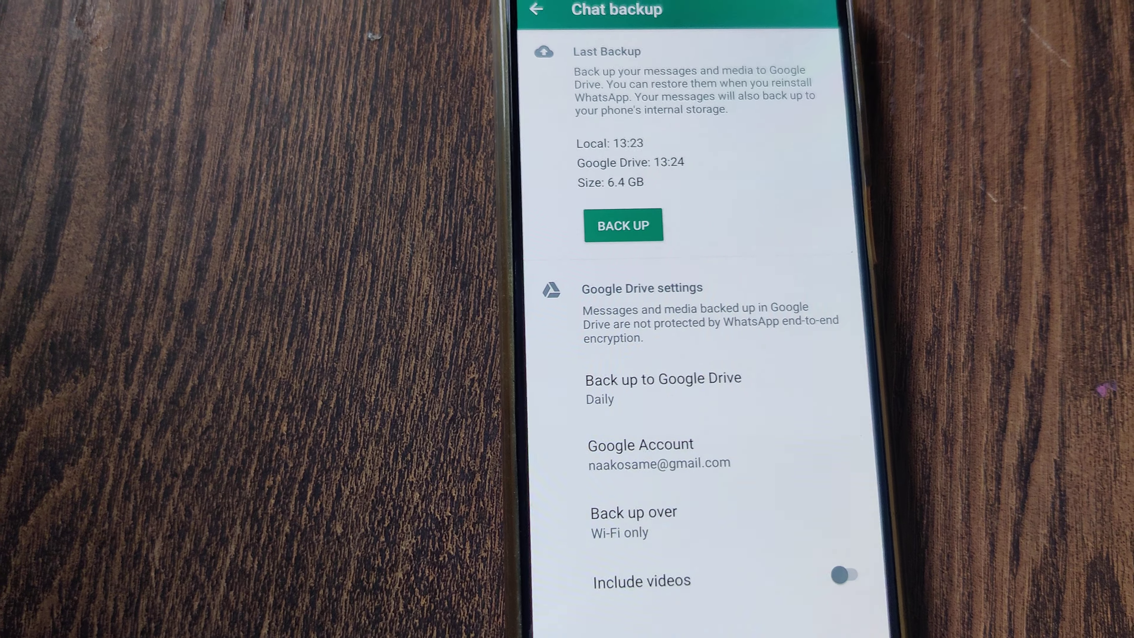
scroll("down", 3)
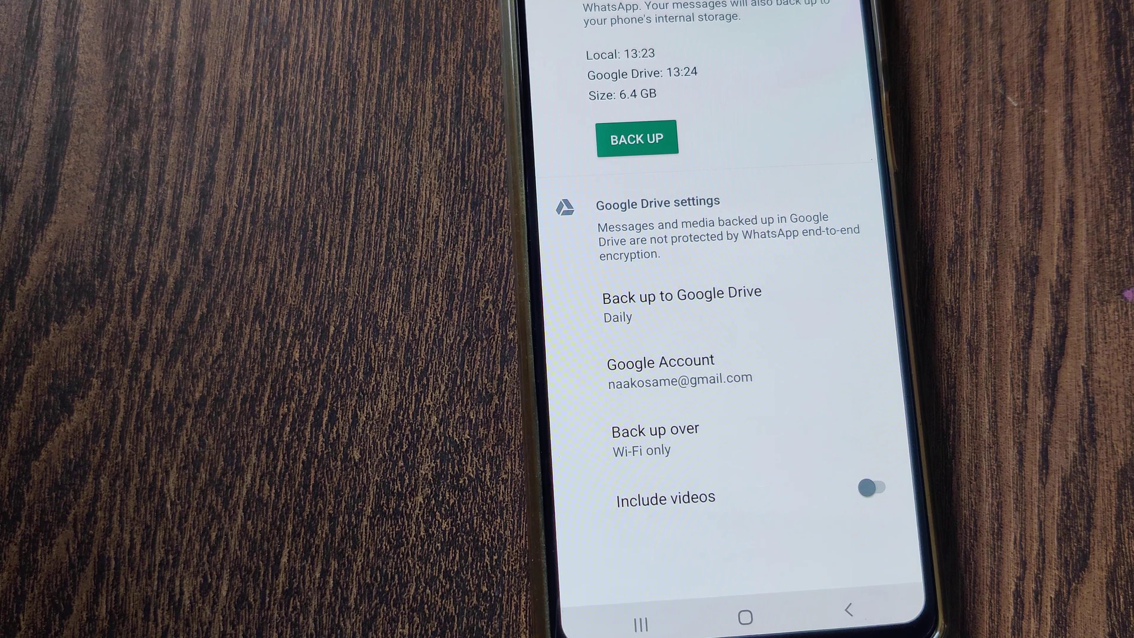
scroll("down", 3)
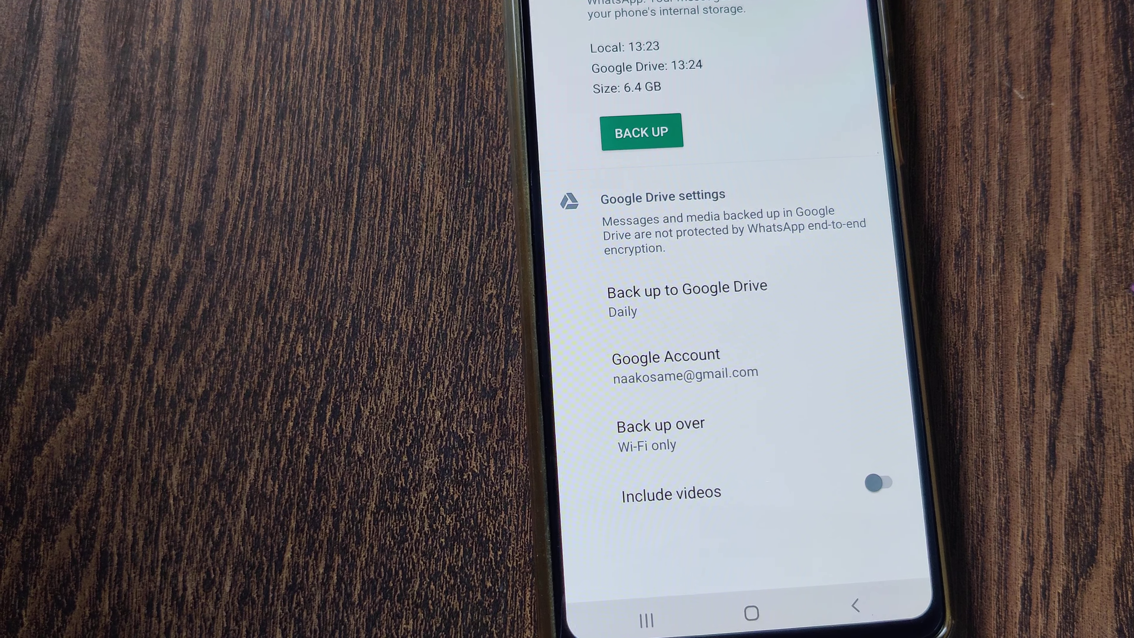